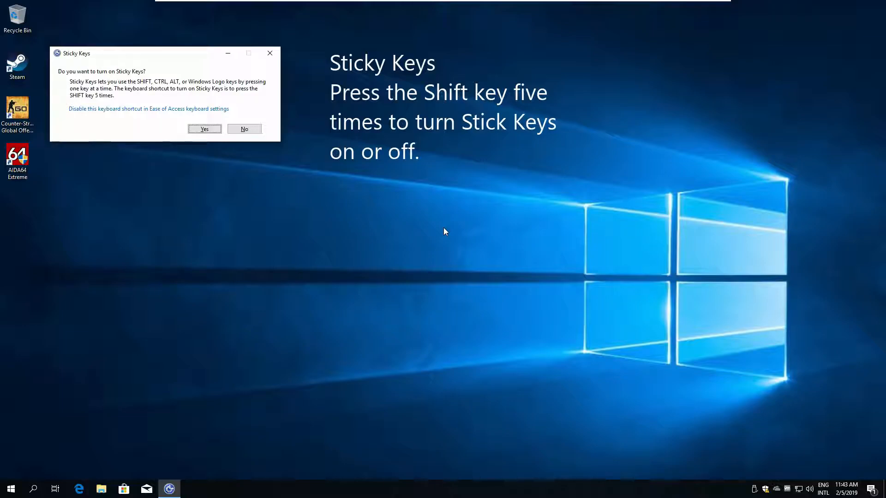
{"action": "mouse_move", "coordinate": [443, 229]}
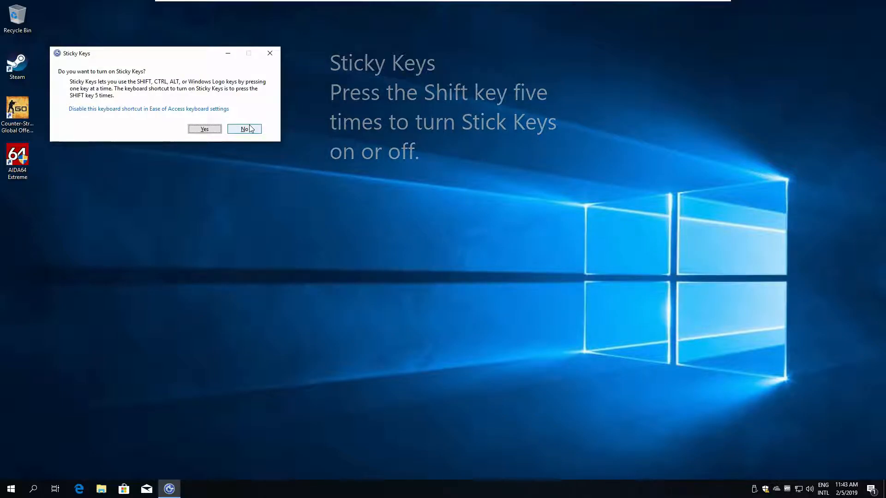
Step: Decline the Sticky Keys and Toggle Keys prompts, trigger Filter Keys with Shift and decline it too
{"action": "left_click", "coordinate": [244, 128]}
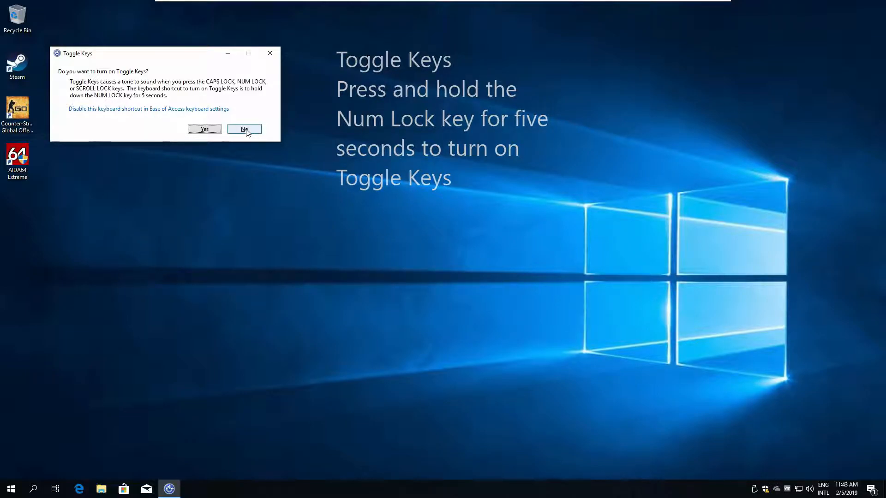
{"action": "left_click", "coordinate": [244, 128]}
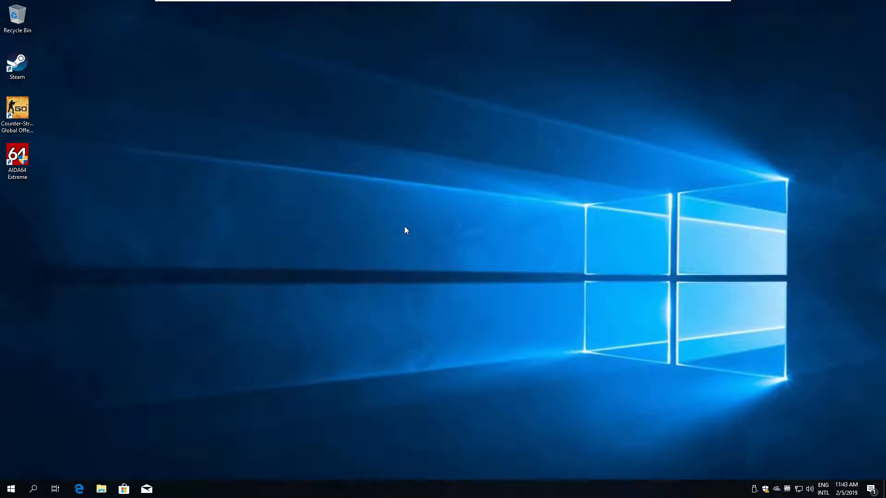
{"action": "key", "text": "shift"}
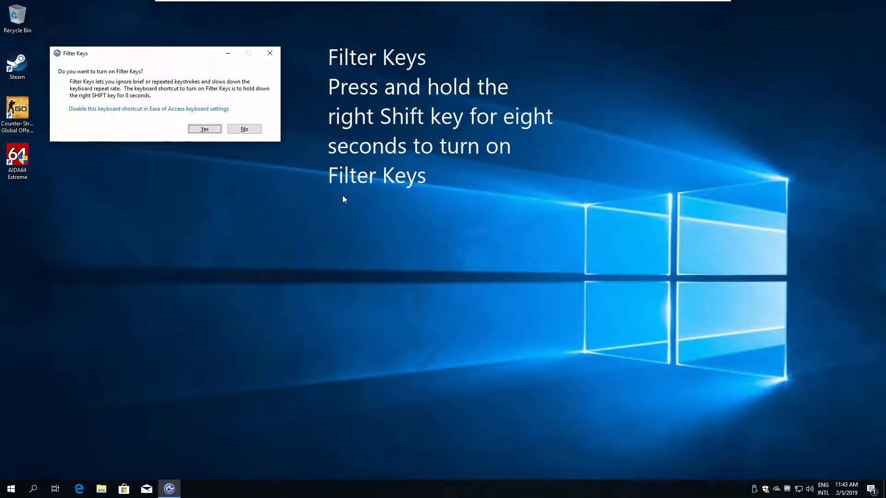
{"action": "mouse_move", "coordinate": [276, 152]}
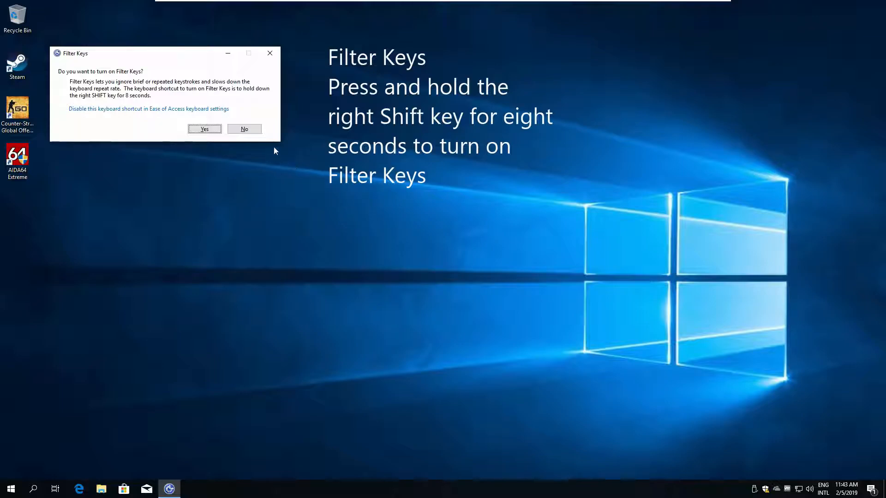
{"action": "left_click", "coordinate": [245, 128]}
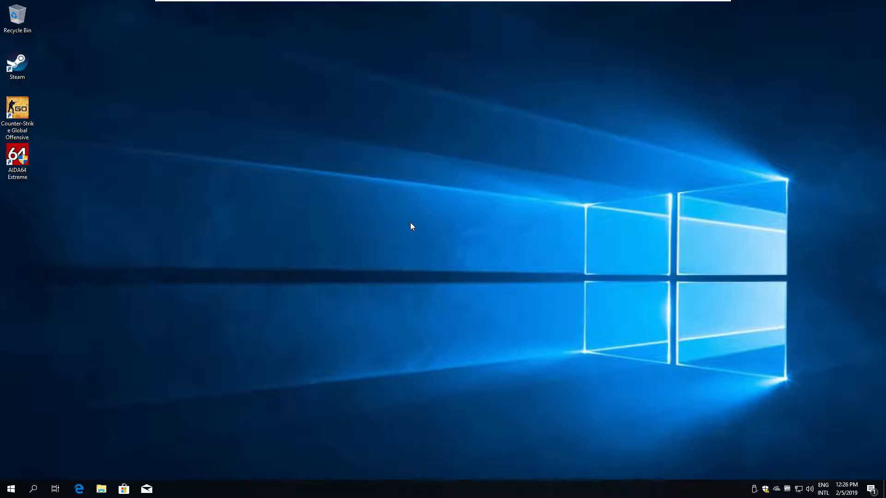
{"action": "mouse_move", "coordinate": [414, 241]}
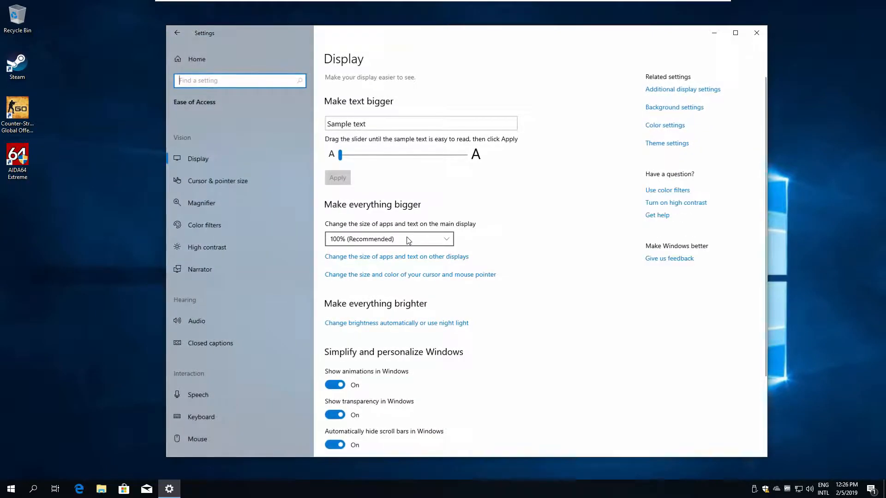
{"action": "mouse_move", "coordinate": [216, 411]}
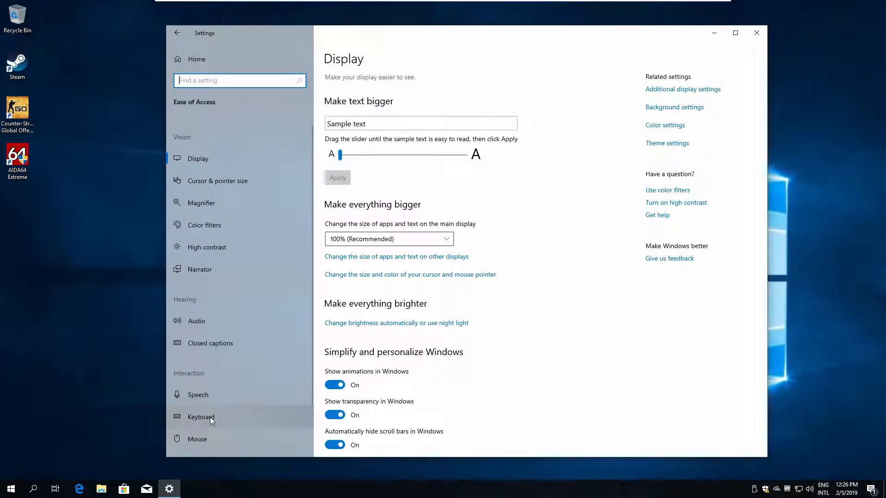
Step: Reach the Ease of Access keyboard page and accept the Sticky Keys prompt to turn it on
{"action": "left_click", "coordinate": [201, 417]}
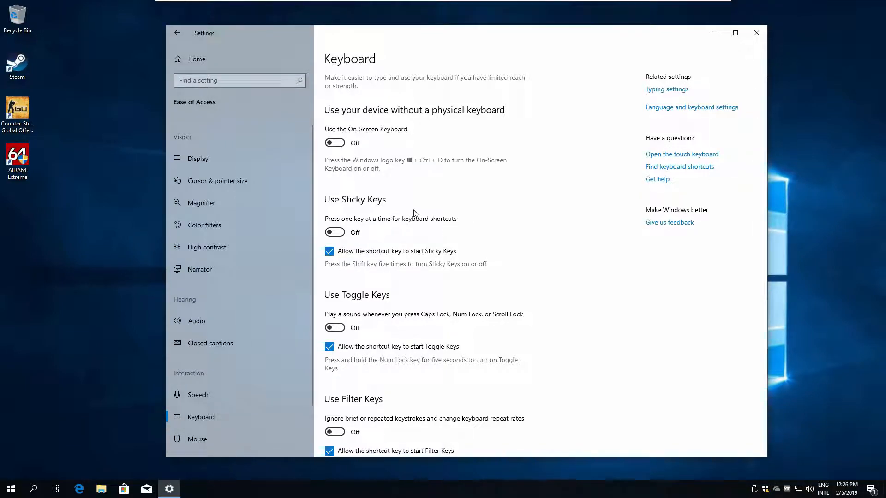
{"action": "mouse_move", "coordinate": [327, 305]}
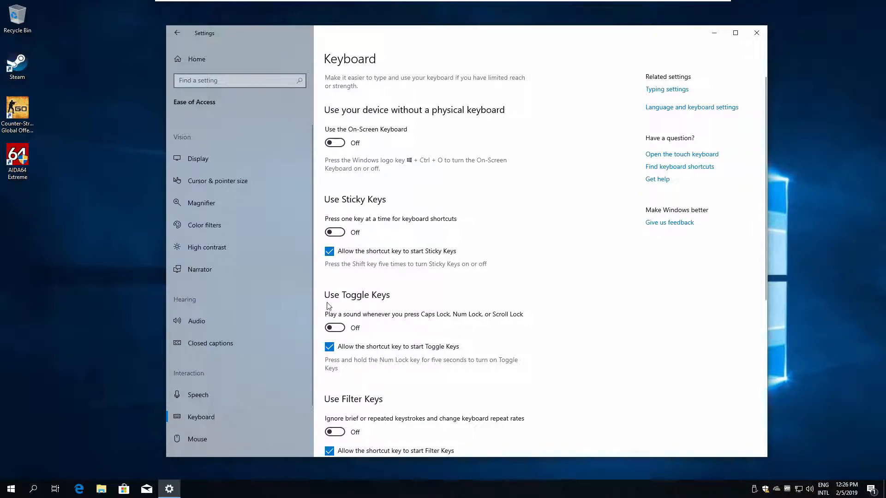
{"action": "mouse_move", "coordinate": [374, 286]}
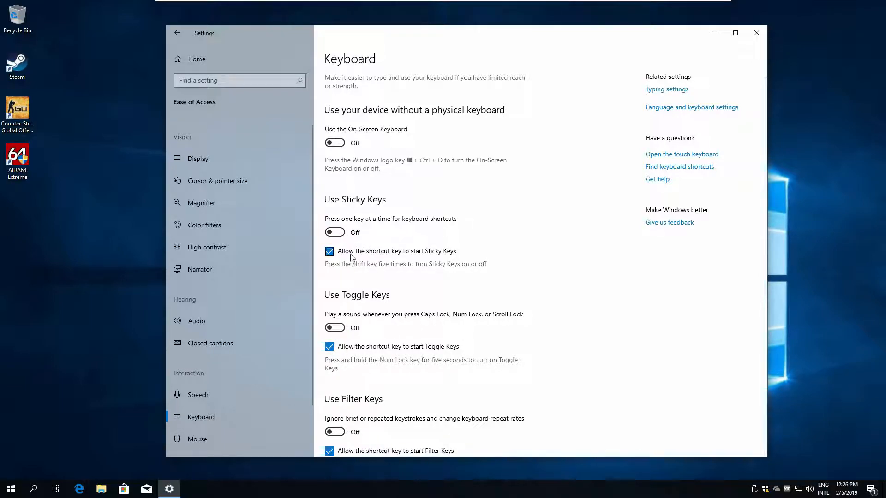
{"action": "mouse_move", "coordinate": [443, 258]}
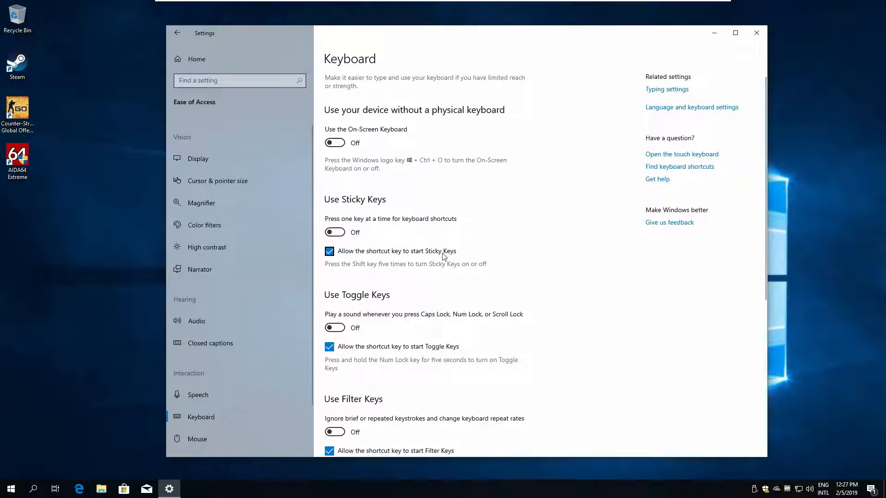
{"action": "mouse_move", "coordinate": [405, 260]}
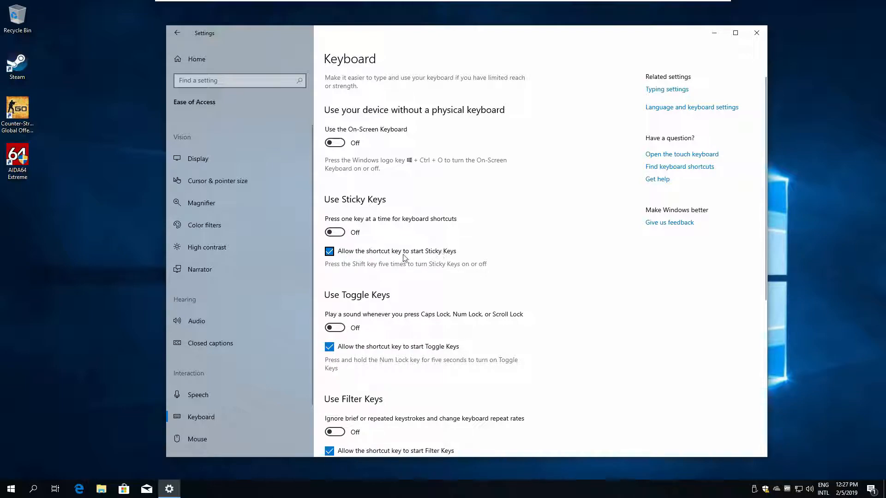
{"action": "mouse_move", "coordinate": [374, 271]}
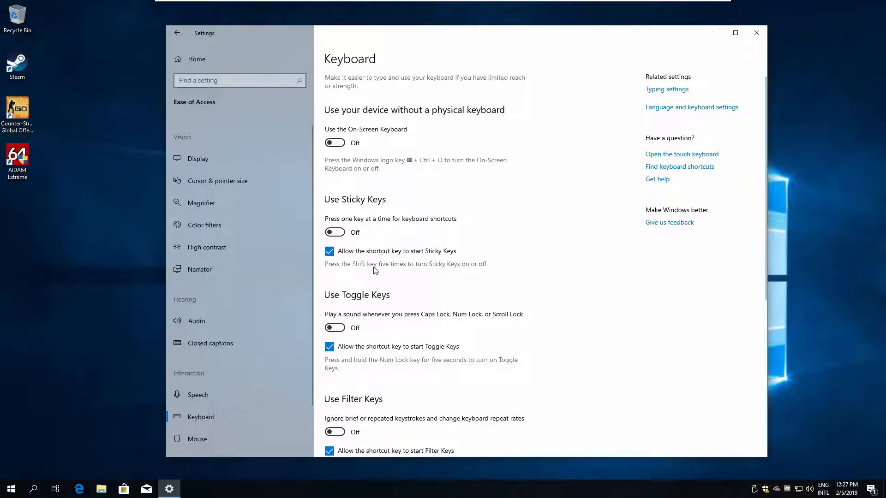
{"action": "mouse_move", "coordinate": [416, 271]}
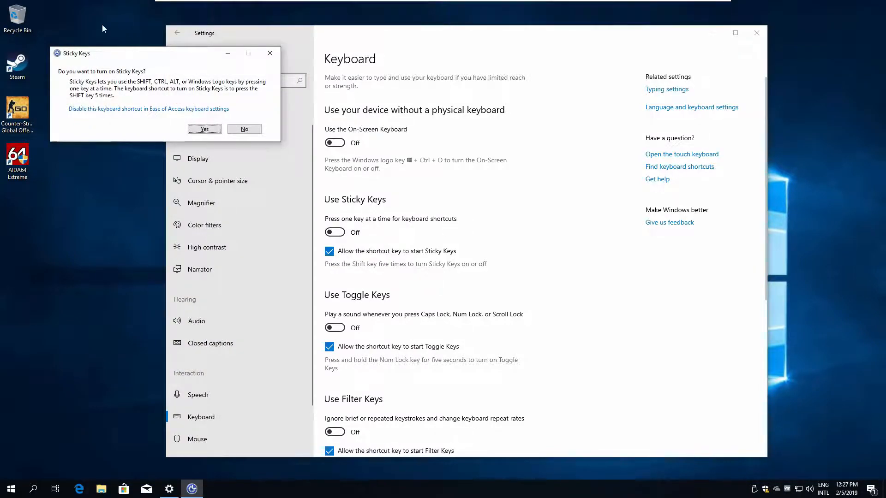
{"action": "mouse_move", "coordinate": [130, 68]}
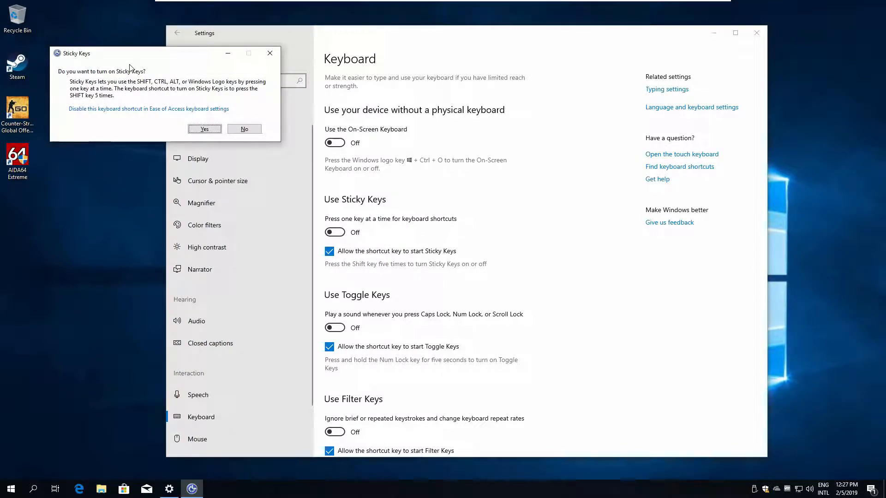
{"action": "mouse_move", "coordinate": [245, 131]}
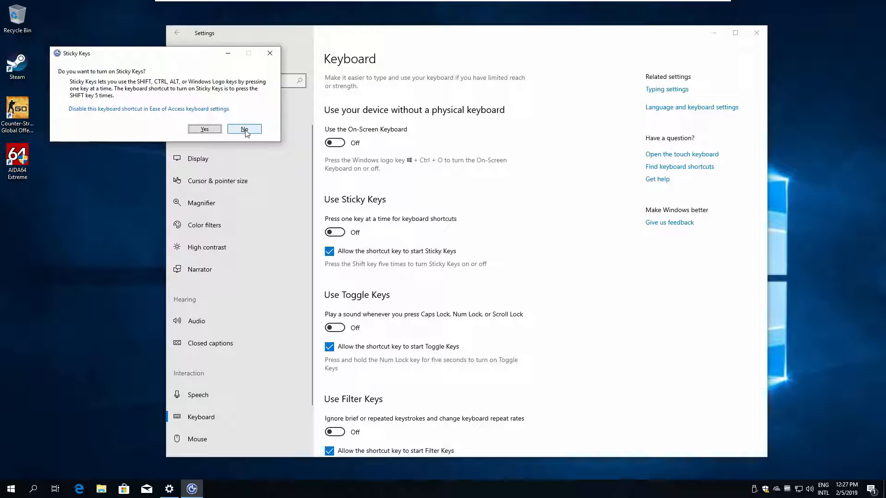
{"action": "left_click", "coordinate": [244, 128]}
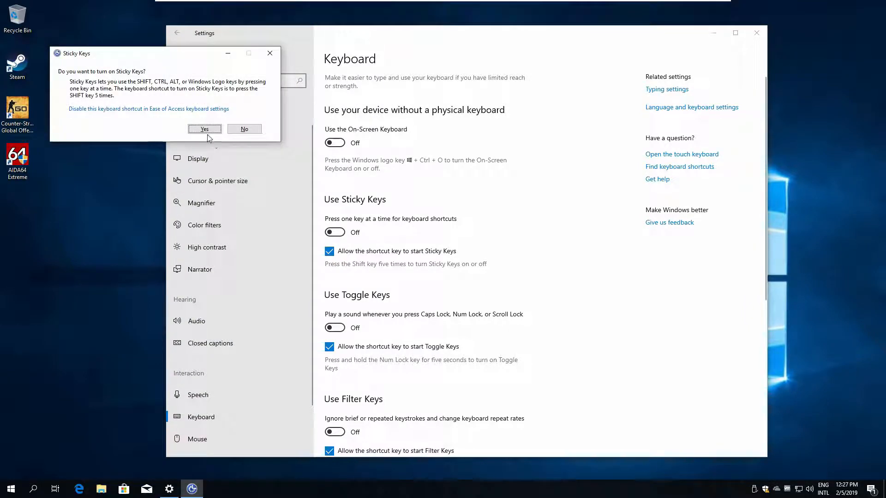
{"action": "left_click", "coordinate": [204, 128]}
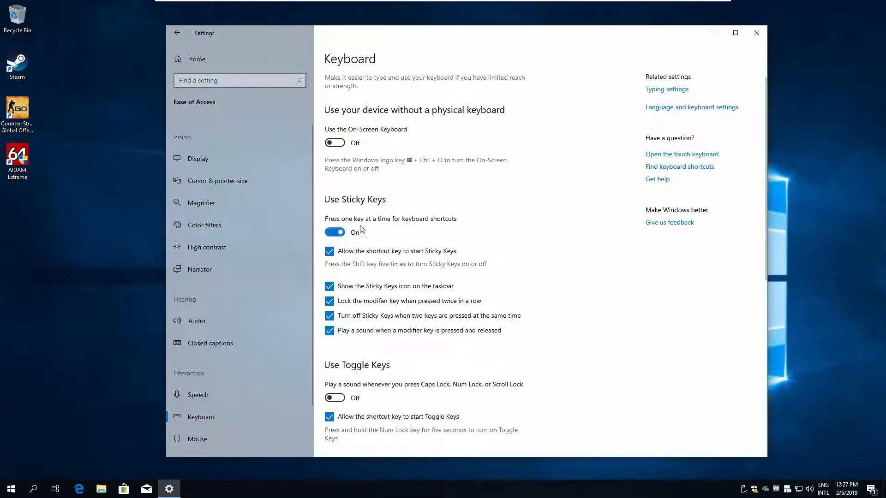
{"action": "mouse_move", "coordinate": [460, 280]}
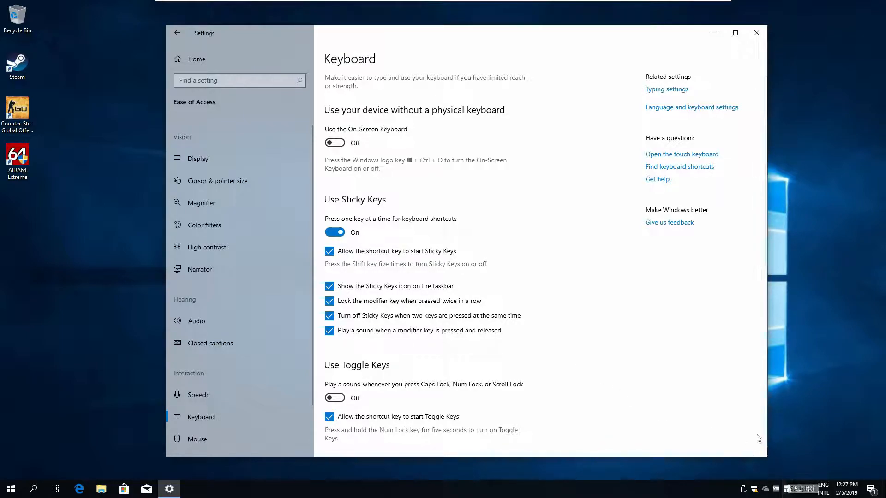
Step: Switch Sticky Keys off and uncheck 'Allow the shortcut key to start Sticky Keys'
{"action": "left_click", "coordinate": [335, 233]}
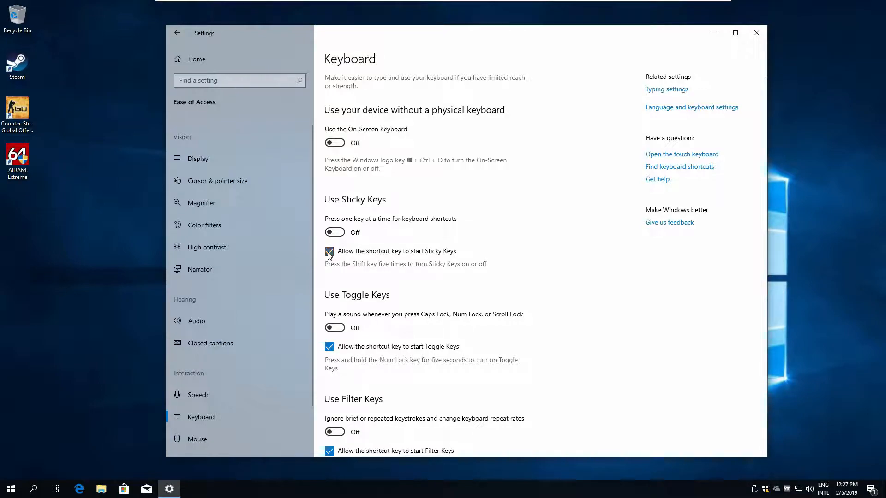
{"action": "left_click", "coordinate": [329, 251]}
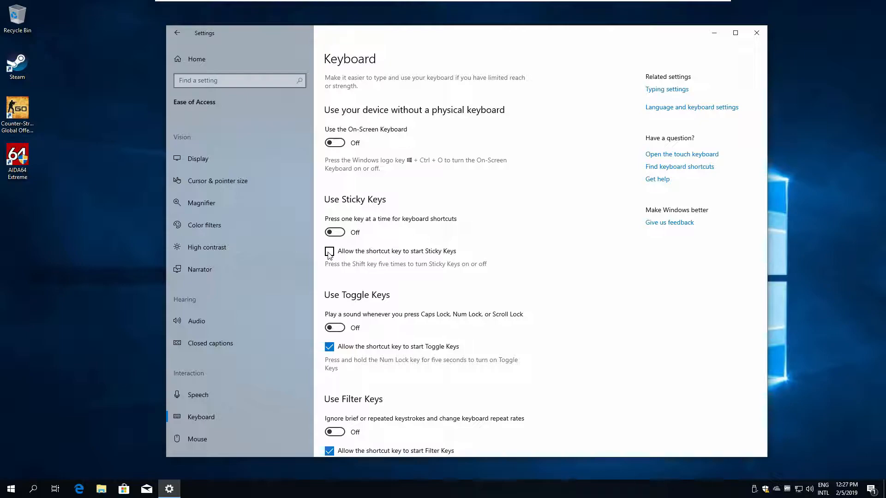
{"action": "scroll", "scroll_direction": "down", "scroll_amount": 3}
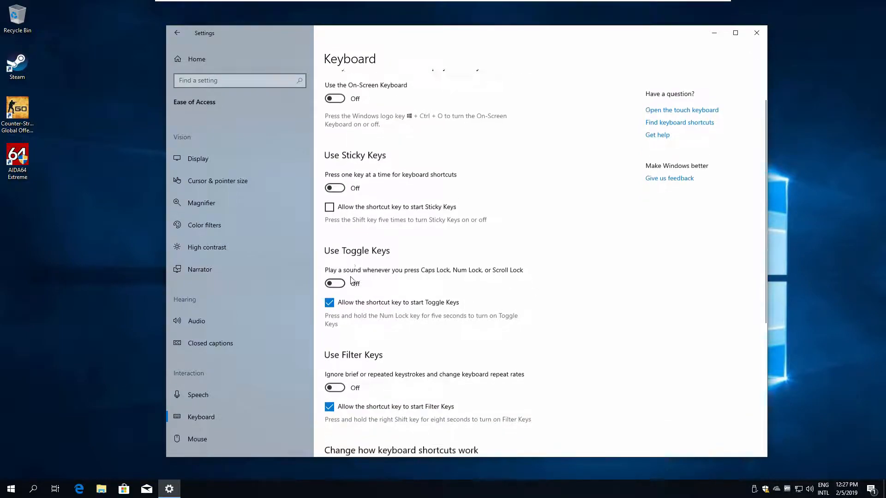
Step: Uncheck then recheck the Toggle Keys shortcut box and accept the Toggle Keys prompt when tested
{"action": "scroll", "scroll_direction": "down", "scroll_amount": 3}
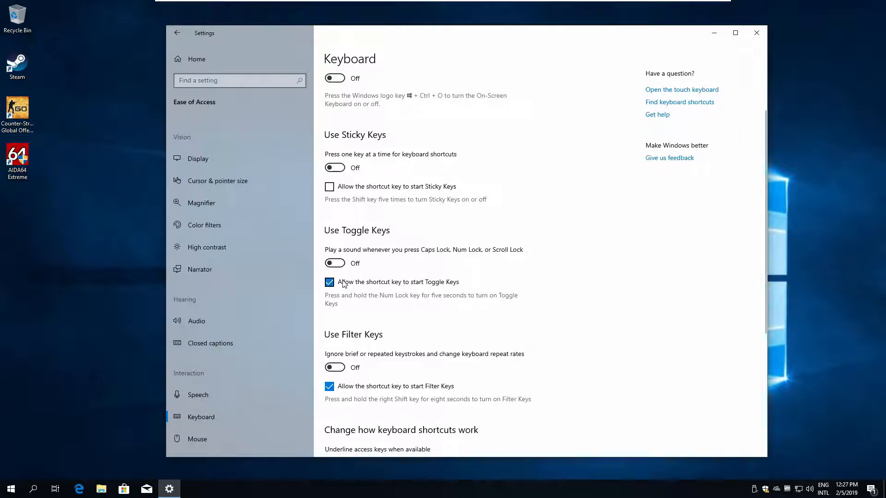
{"action": "left_click", "coordinate": [329, 282]}
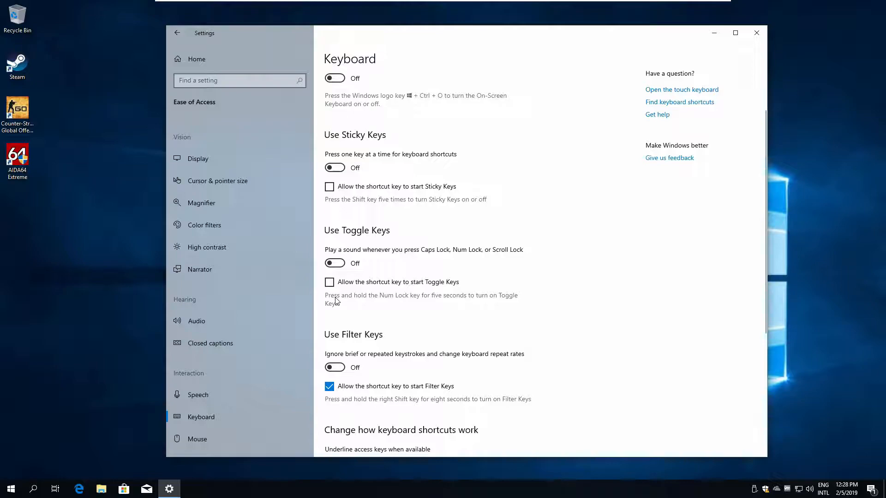
{"action": "mouse_move", "coordinate": [436, 300]}
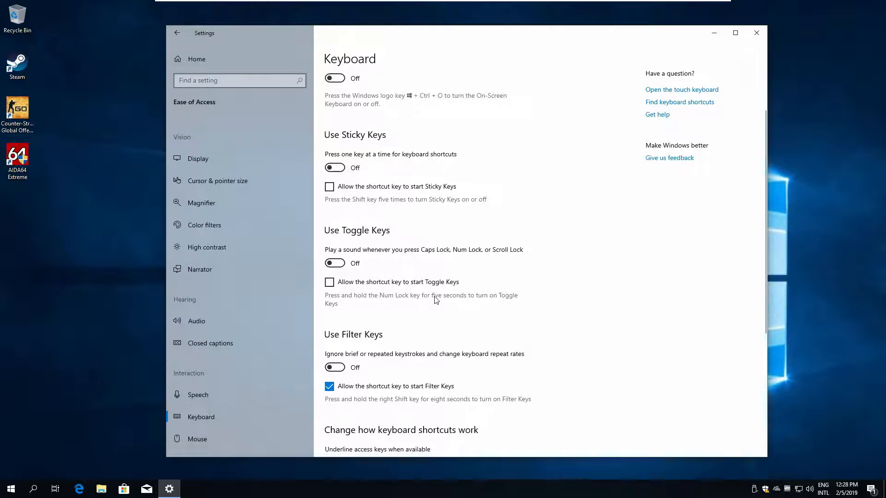
{"action": "mouse_move", "coordinate": [404, 303]}
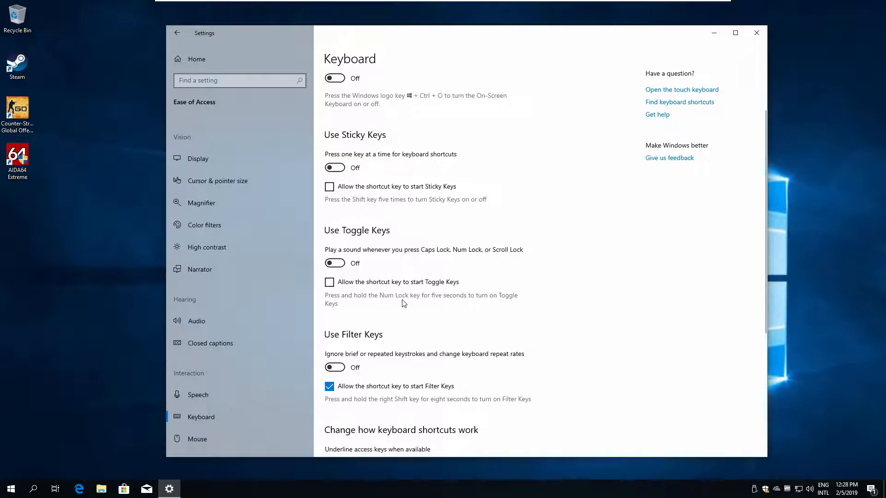
{"action": "left_click", "coordinate": [329, 283]}
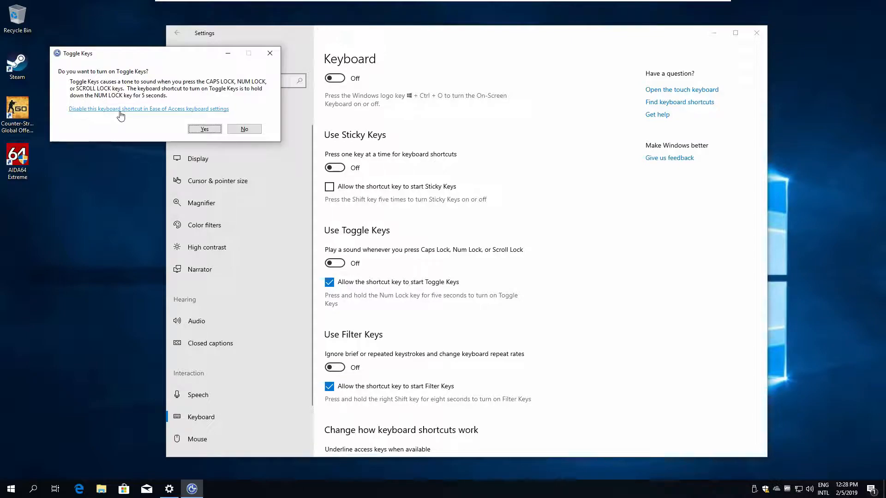
{"action": "left_click", "coordinate": [204, 128]}
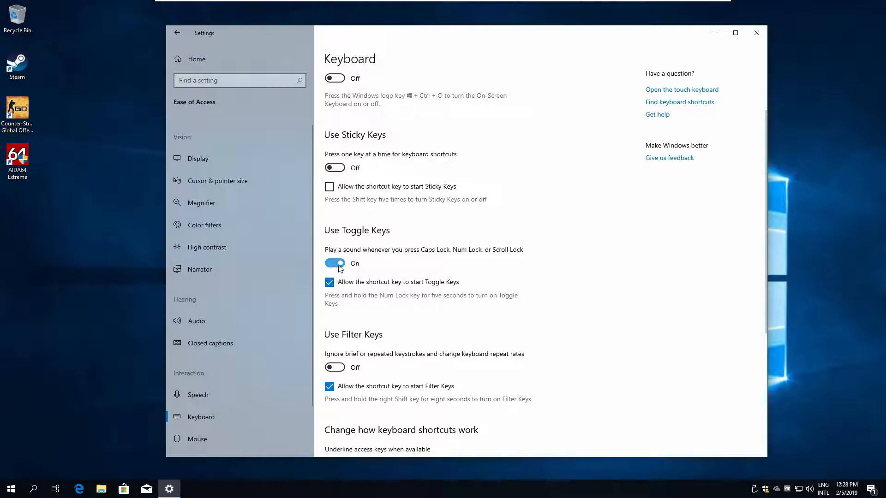
{"action": "scroll", "scroll_direction": "down", "scroll_amount": 3}
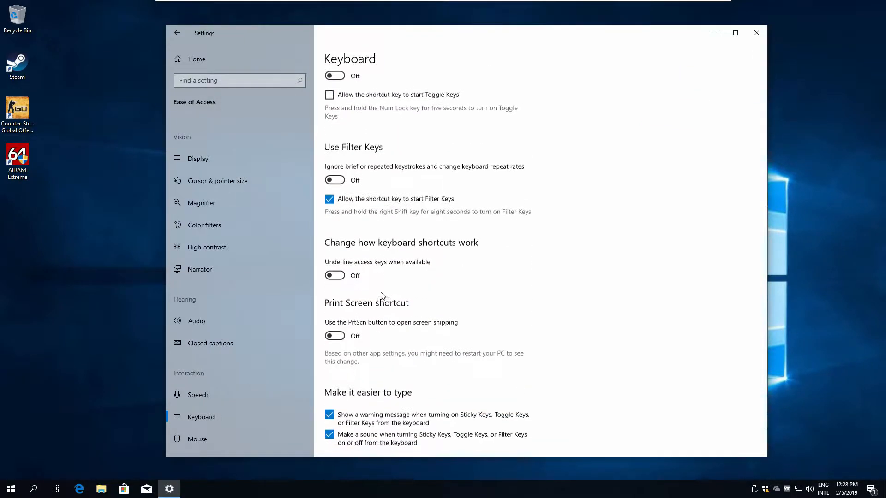
Step: Accept the Filter Keys prompt, turning Filter Keys on and revealing its extra options
{"action": "scroll", "scroll_direction": "down", "scroll_amount": 3}
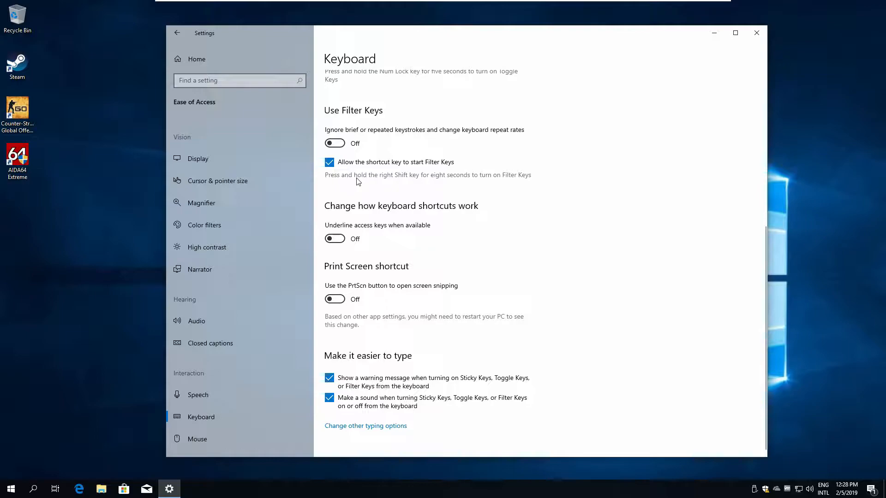
{"action": "mouse_move", "coordinate": [500, 183]}
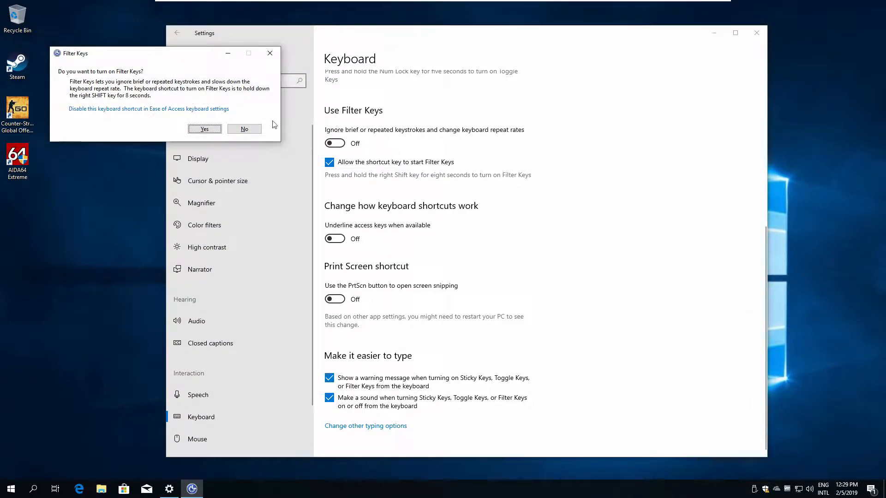
{"action": "left_click", "coordinate": [205, 128]}
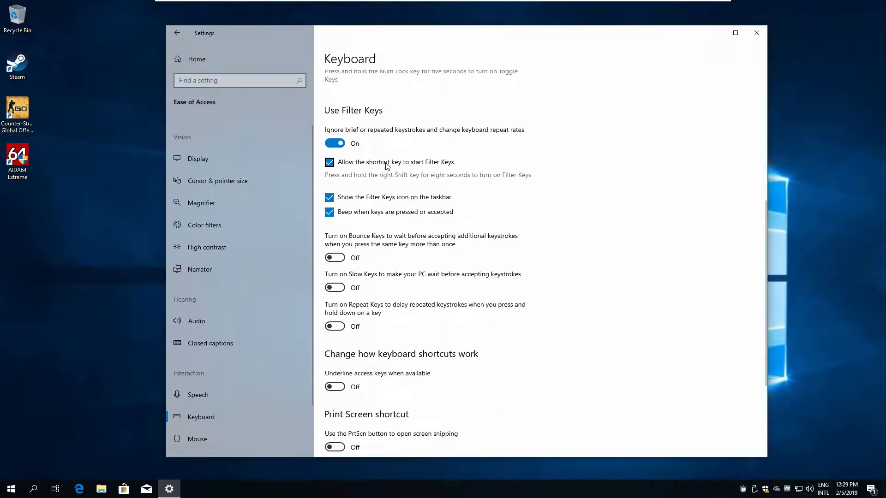
{"action": "mouse_move", "coordinate": [369, 172]}
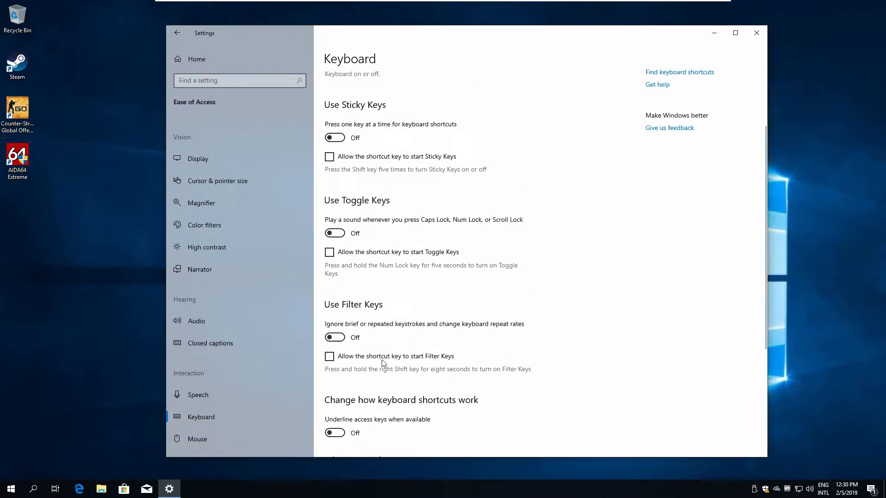
{"action": "mouse_move", "coordinate": [416, 359]}
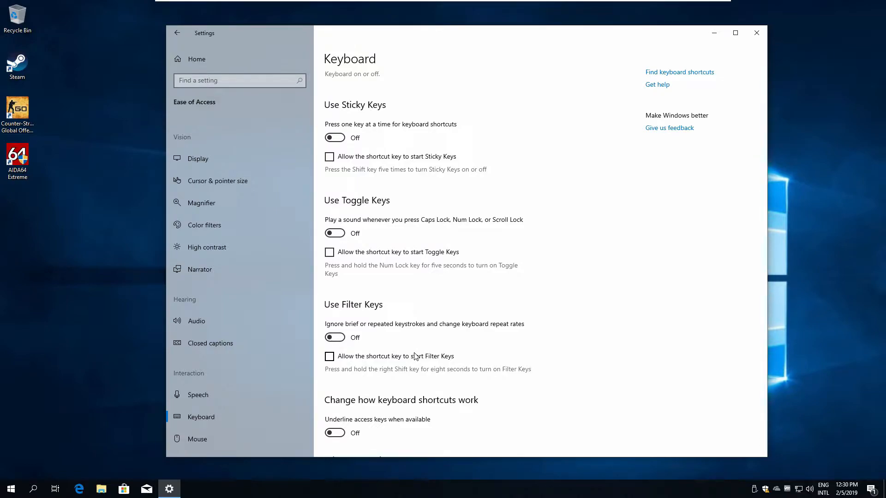